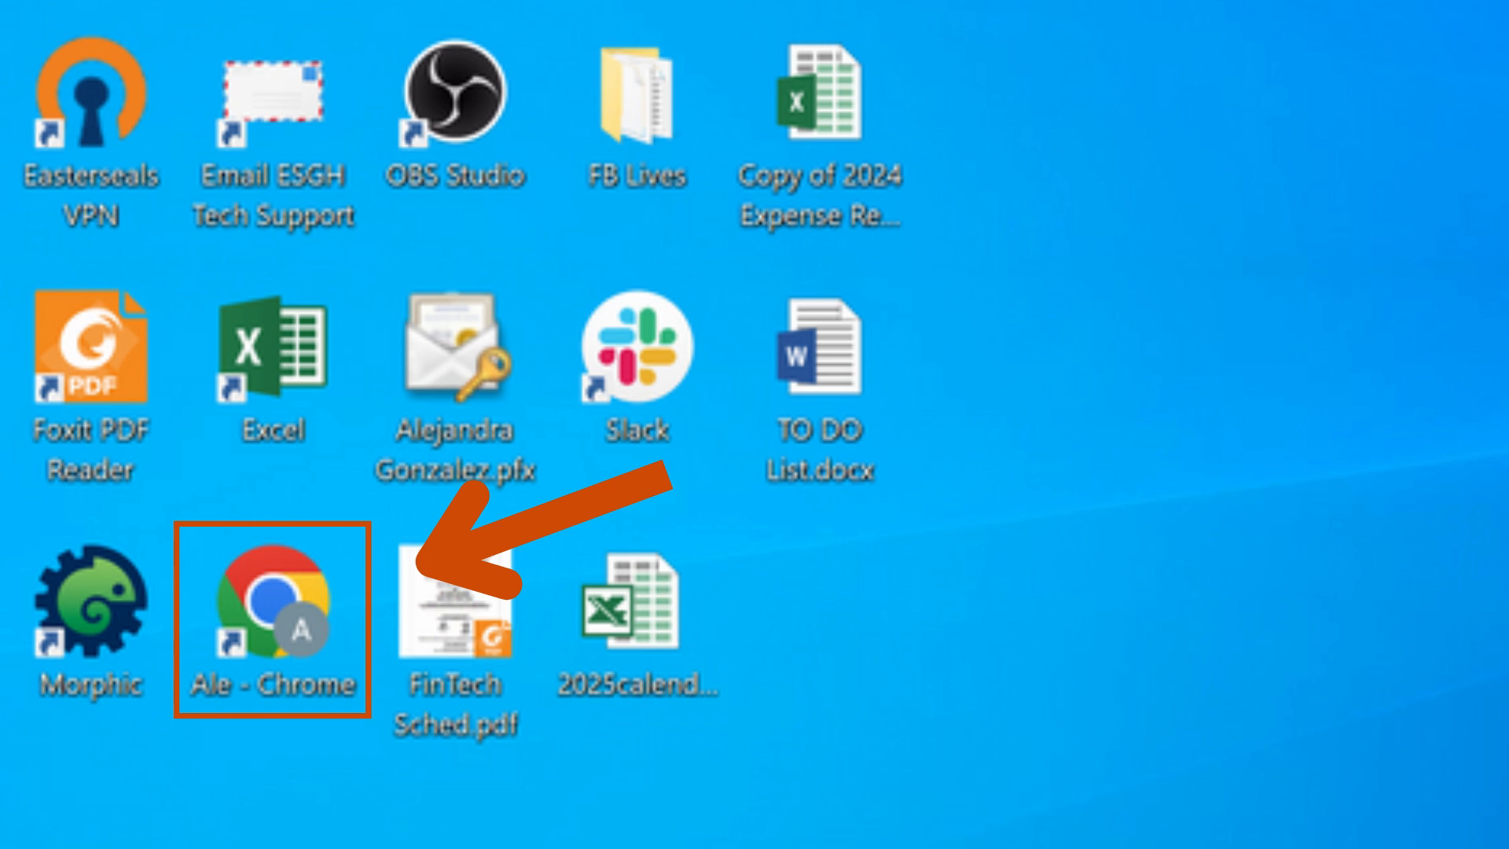
# Launch Chrome and load the Gmail inbox from gmail.com
pyautogui.doubleClick(271, 601)
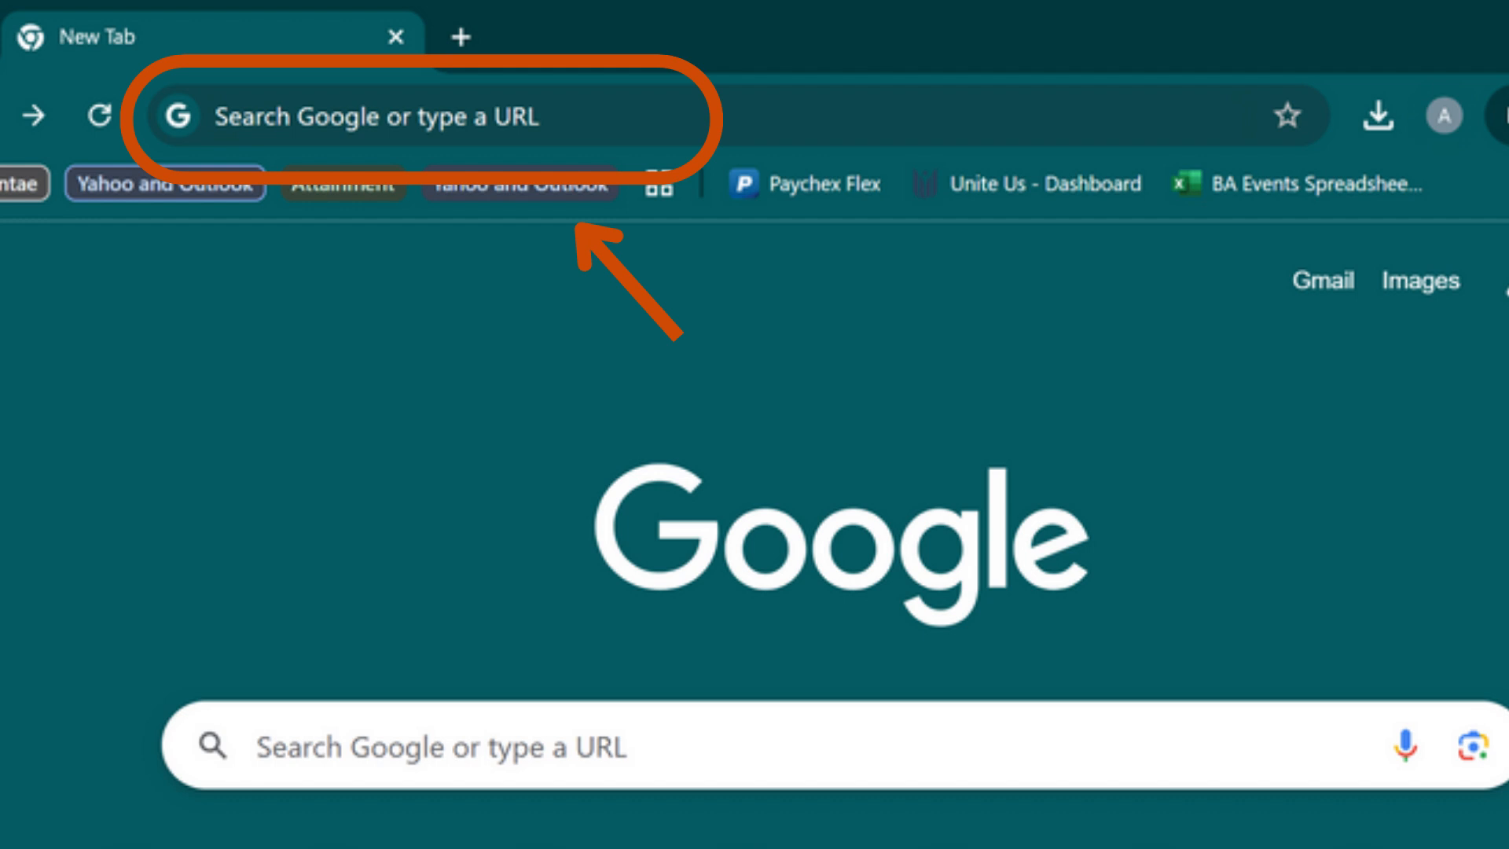
pyautogui.write('gmail.com')
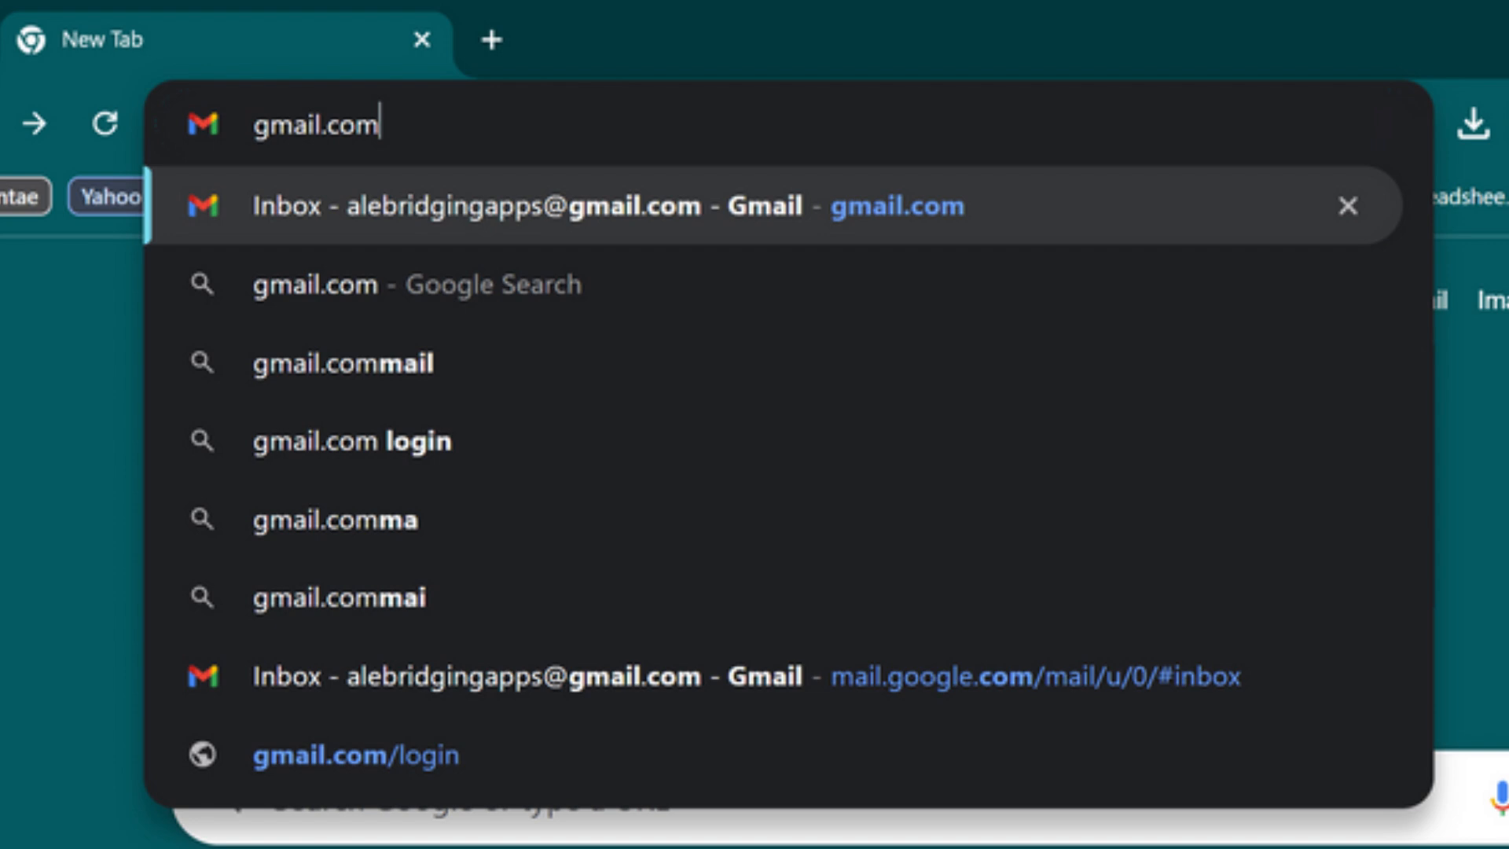
pyautogui.click(473, 208)
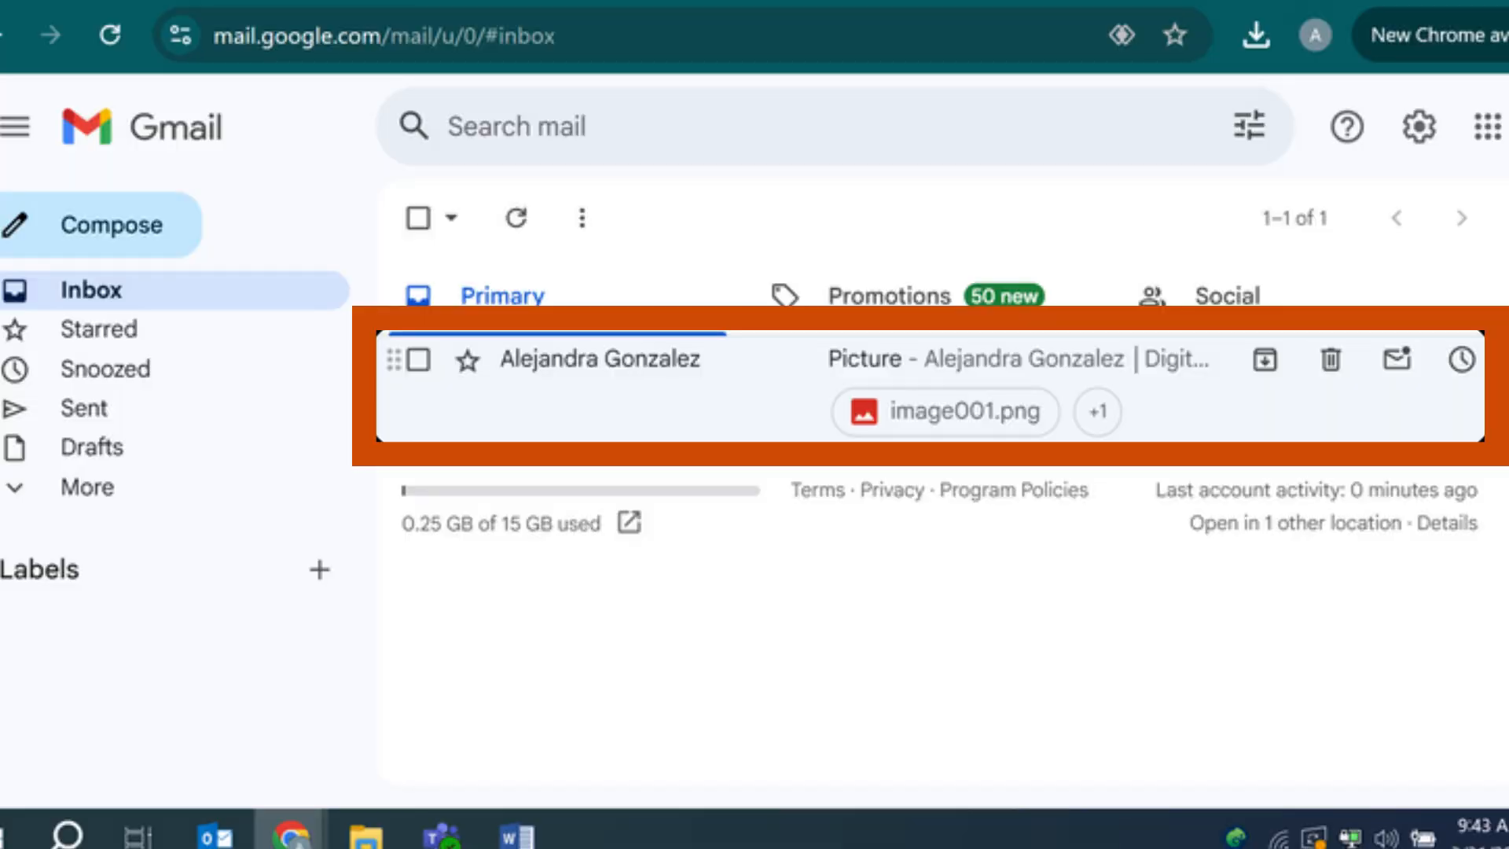
# Open the Picture email and start printing it with Print all
pyautogui.click(601, 359)
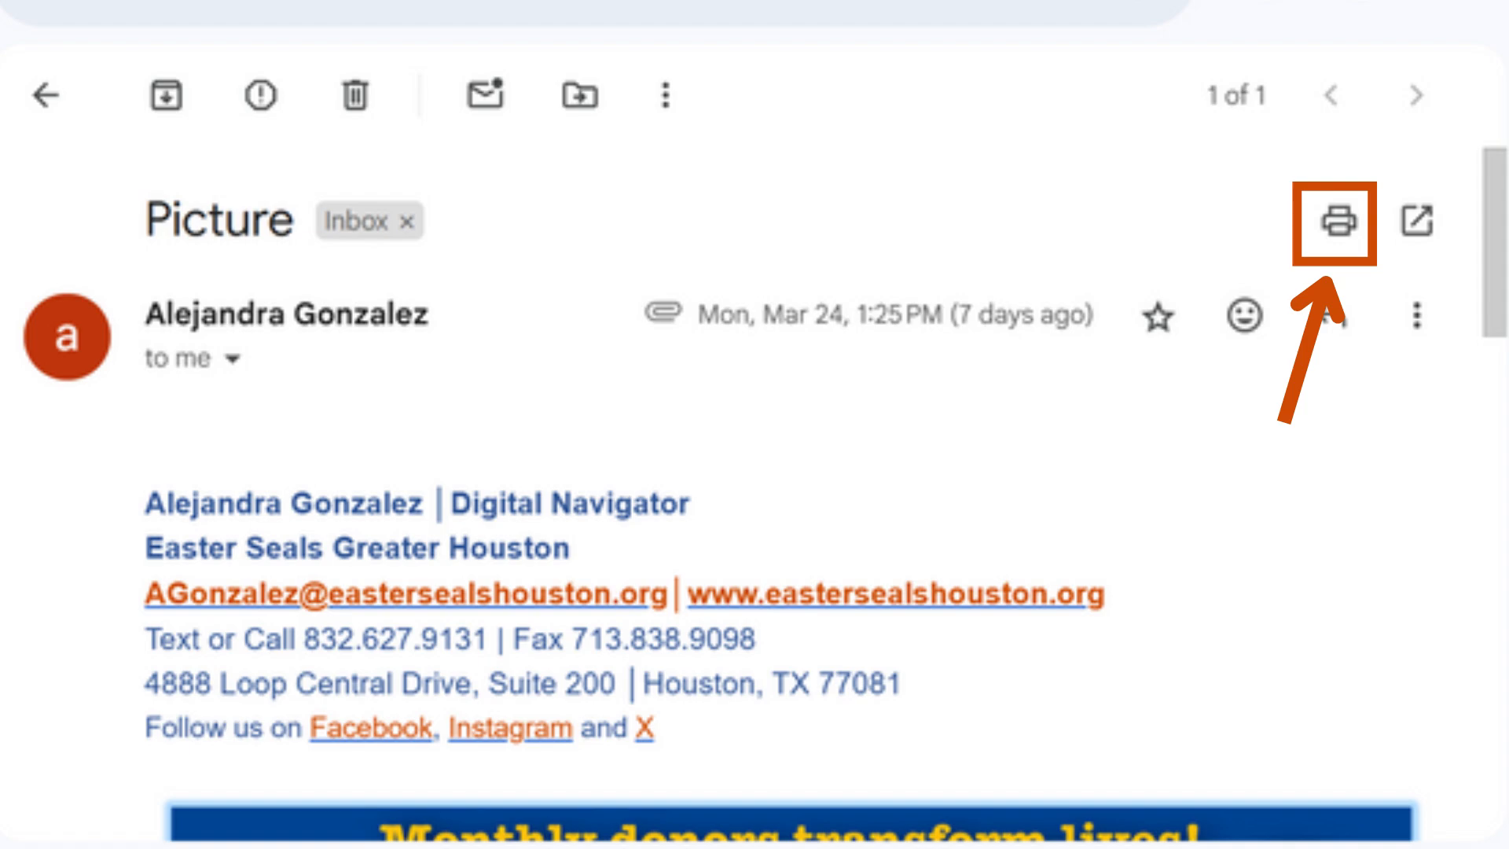
pyautogui.click(1341, 223)
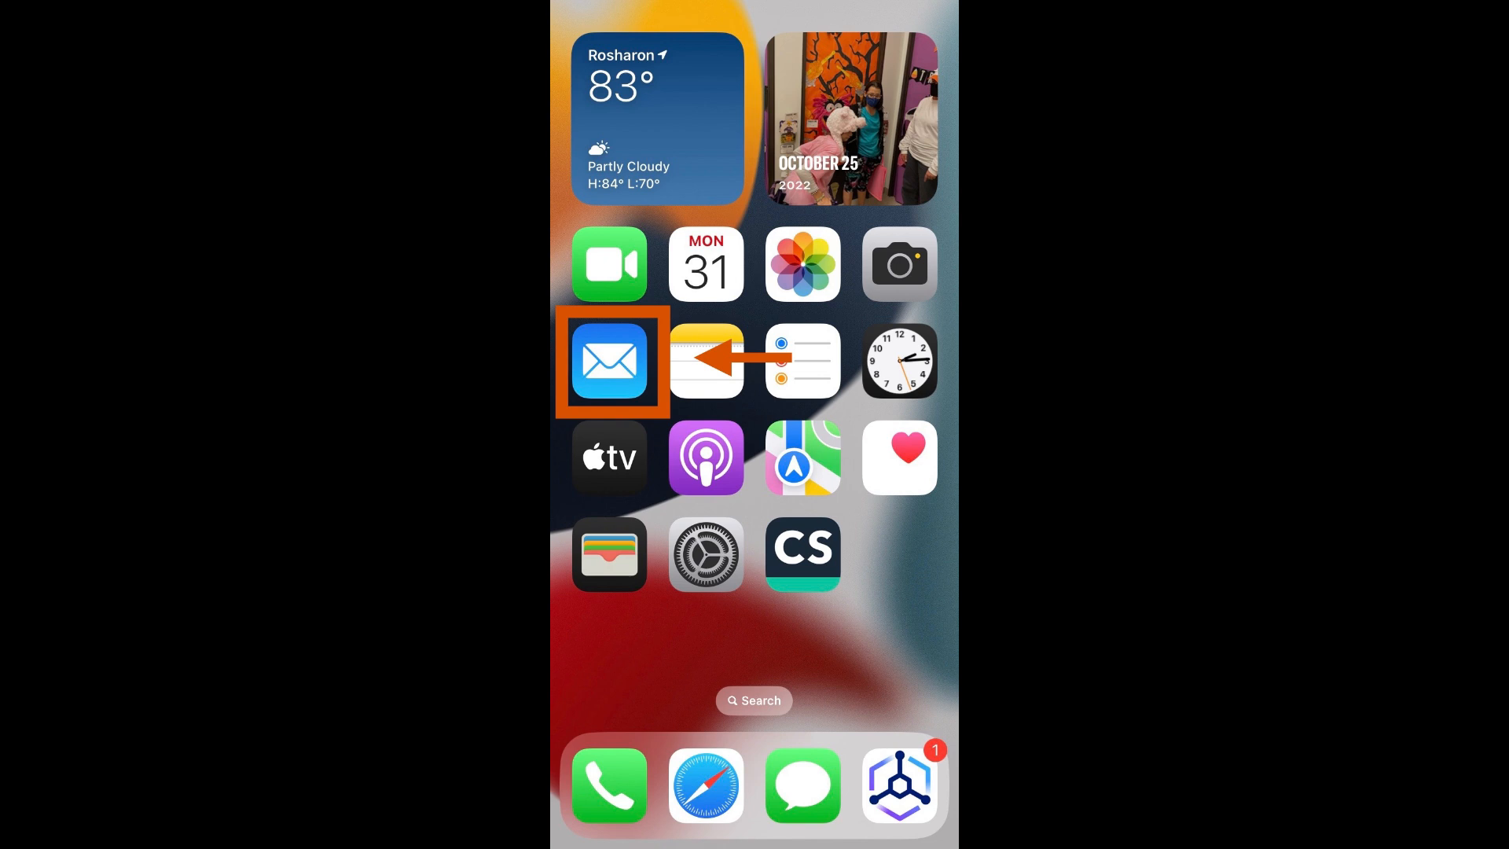
# Open the Picture email in iPhone Mail and bring up its reply/print actions
pyautogui.click(612, 360)
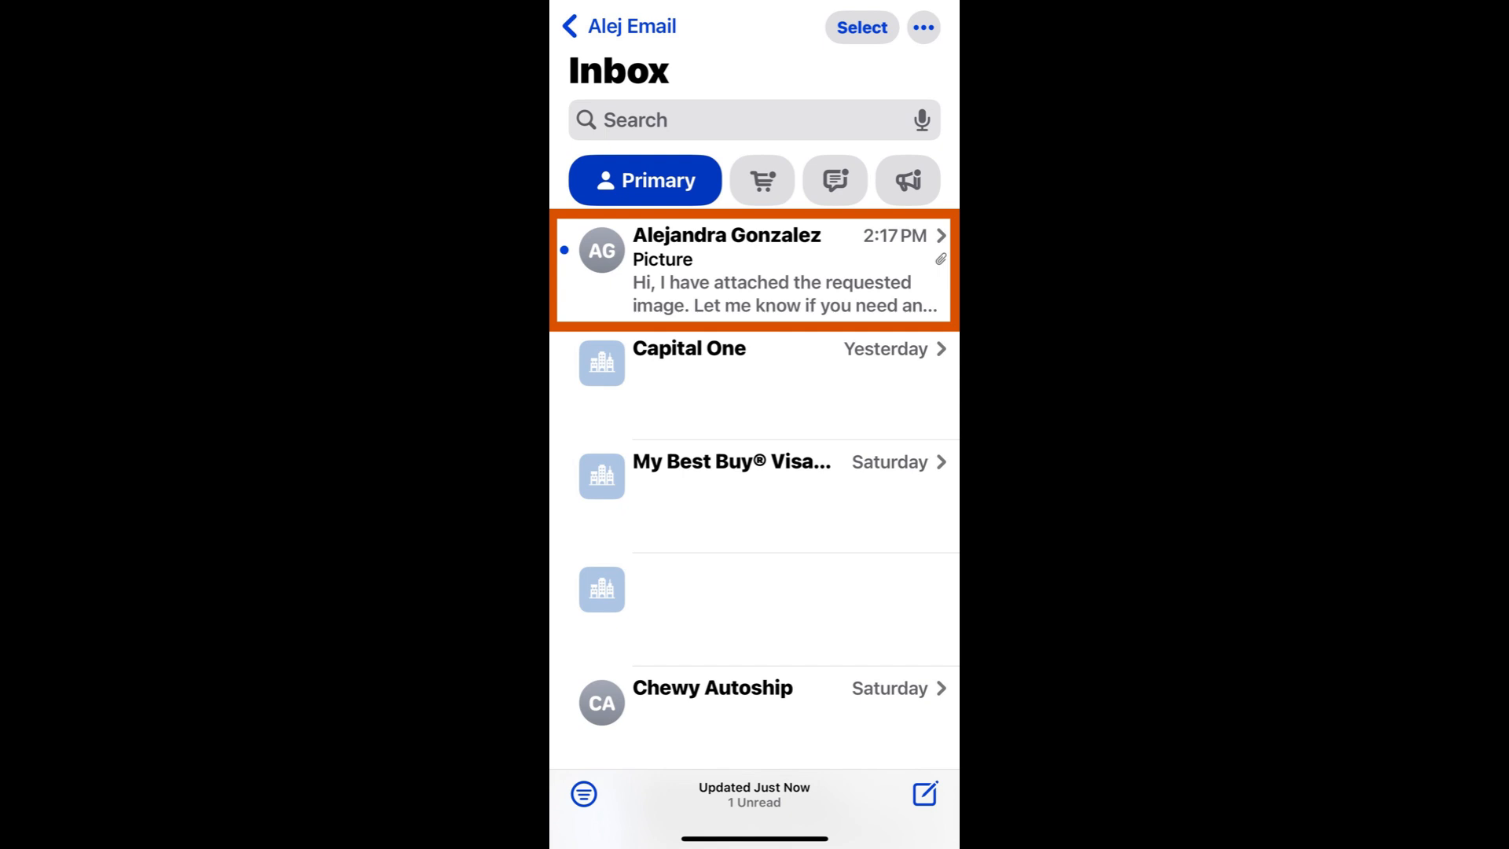
pyautogui.click(753, 271)
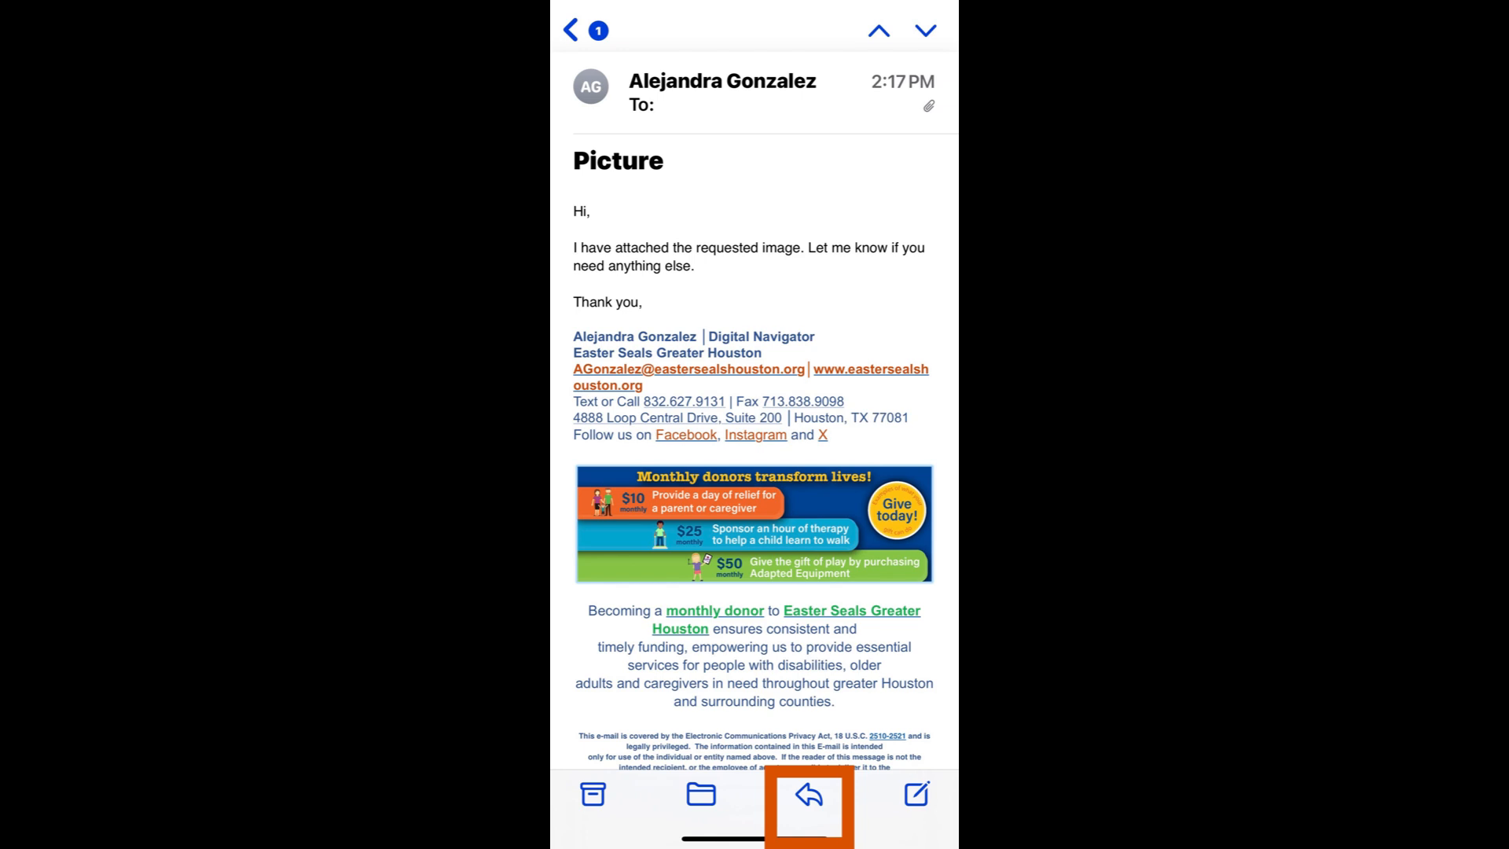
pyautogui.click(808, 806)
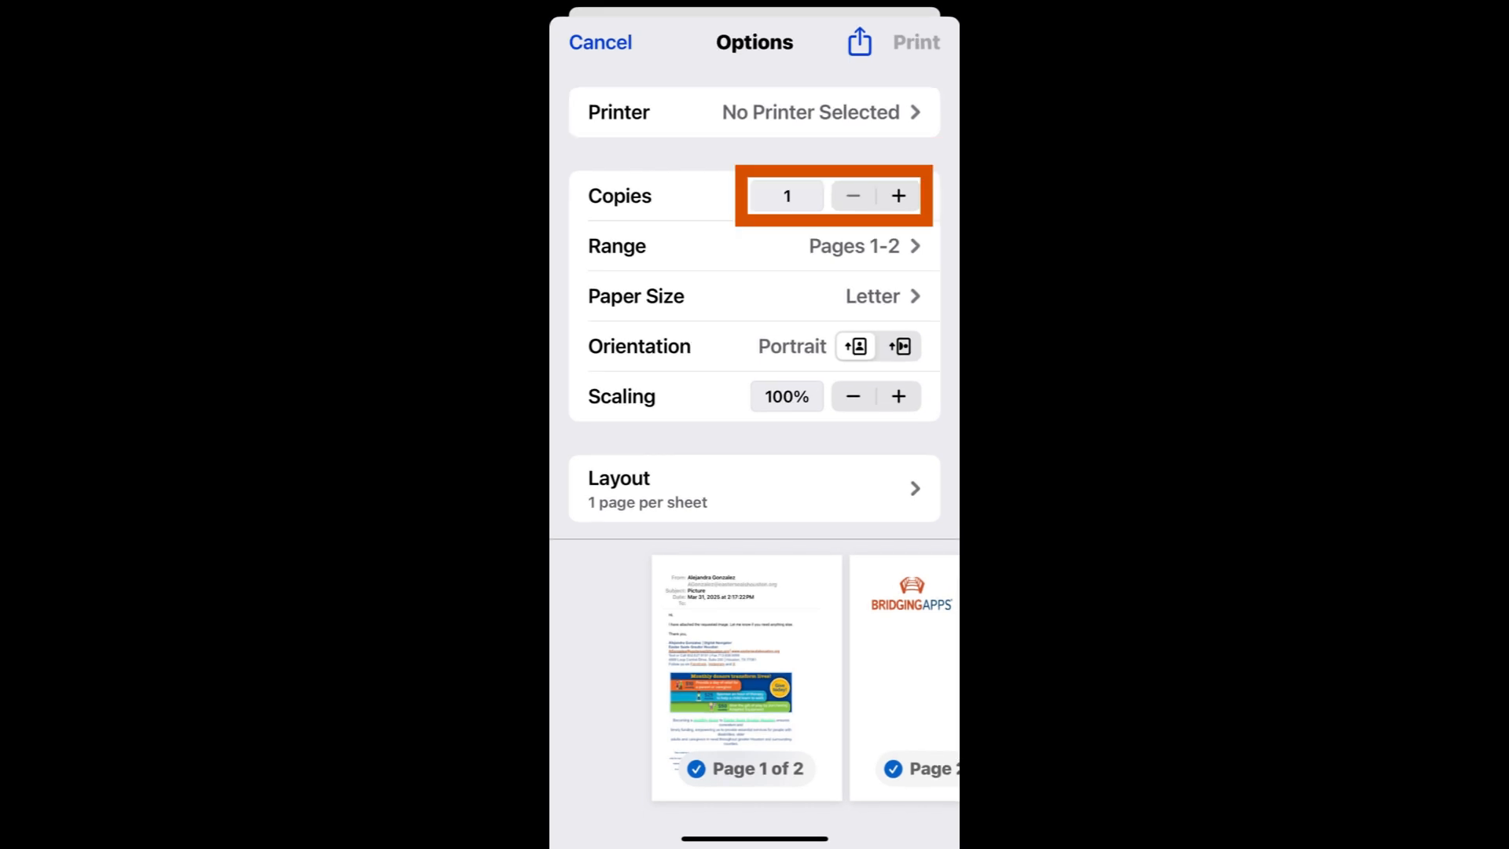
# Review Copies, Range, Paper Size and both preview pages, then switch to the Android phone
pyautogui.click(753, 246)
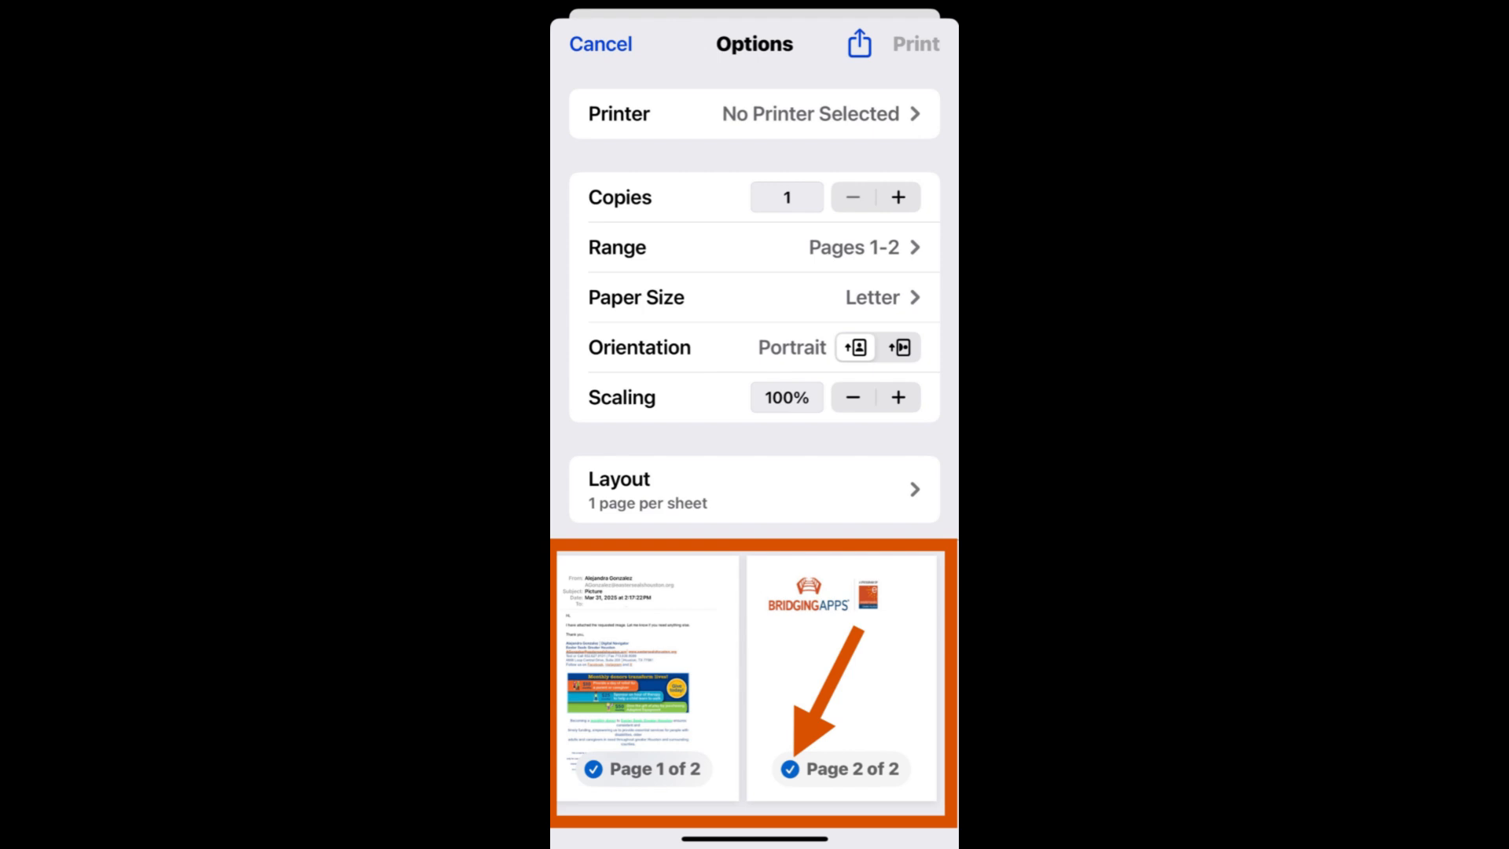
pyautogui.click(788, 769)
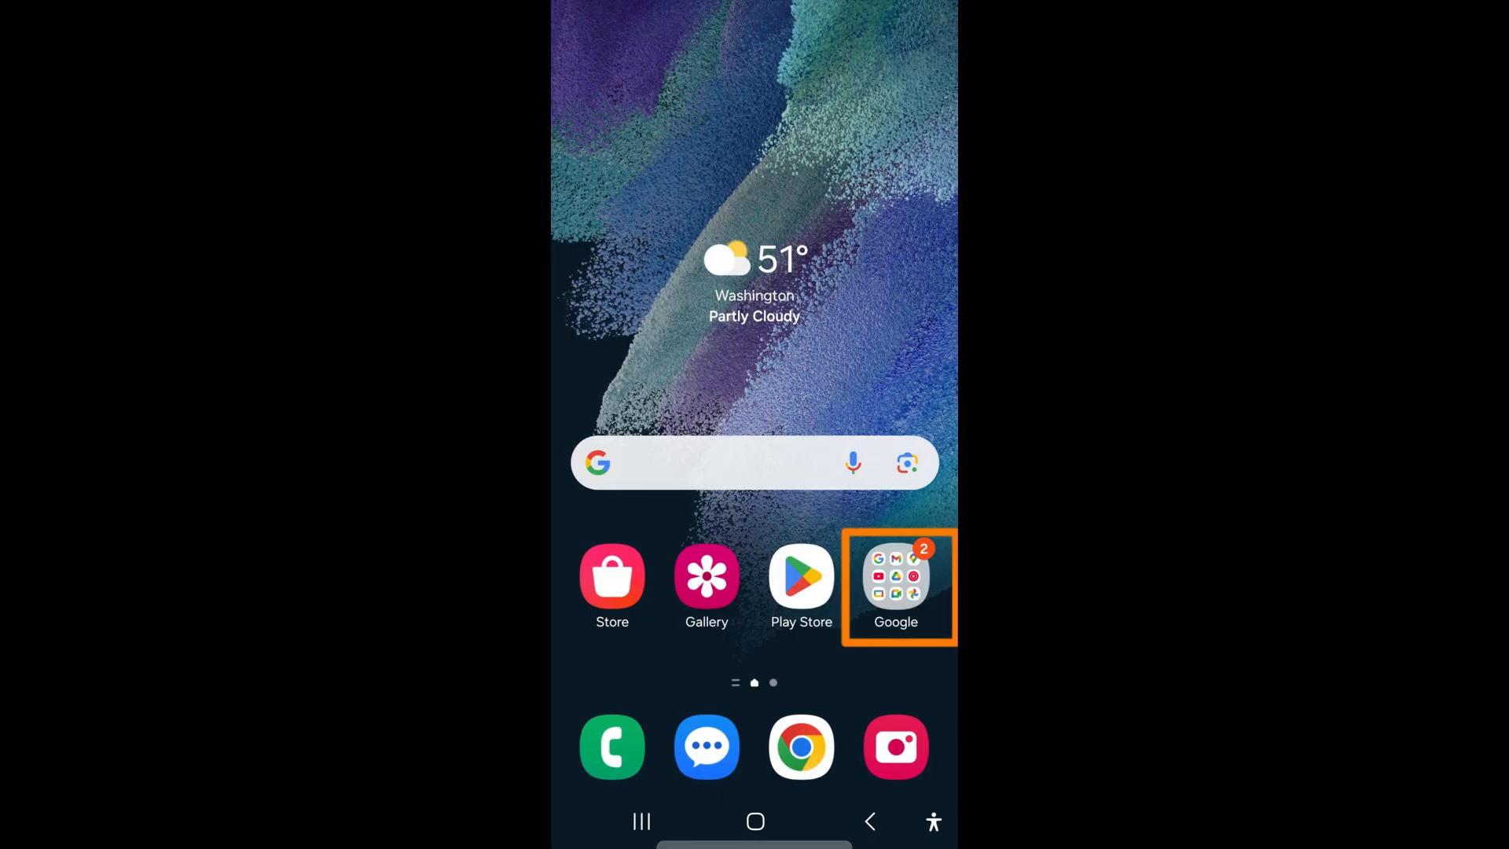
# Launch Gmail from the Google folder and open the Picture email in Primary
pyautogui.click(895, 581)
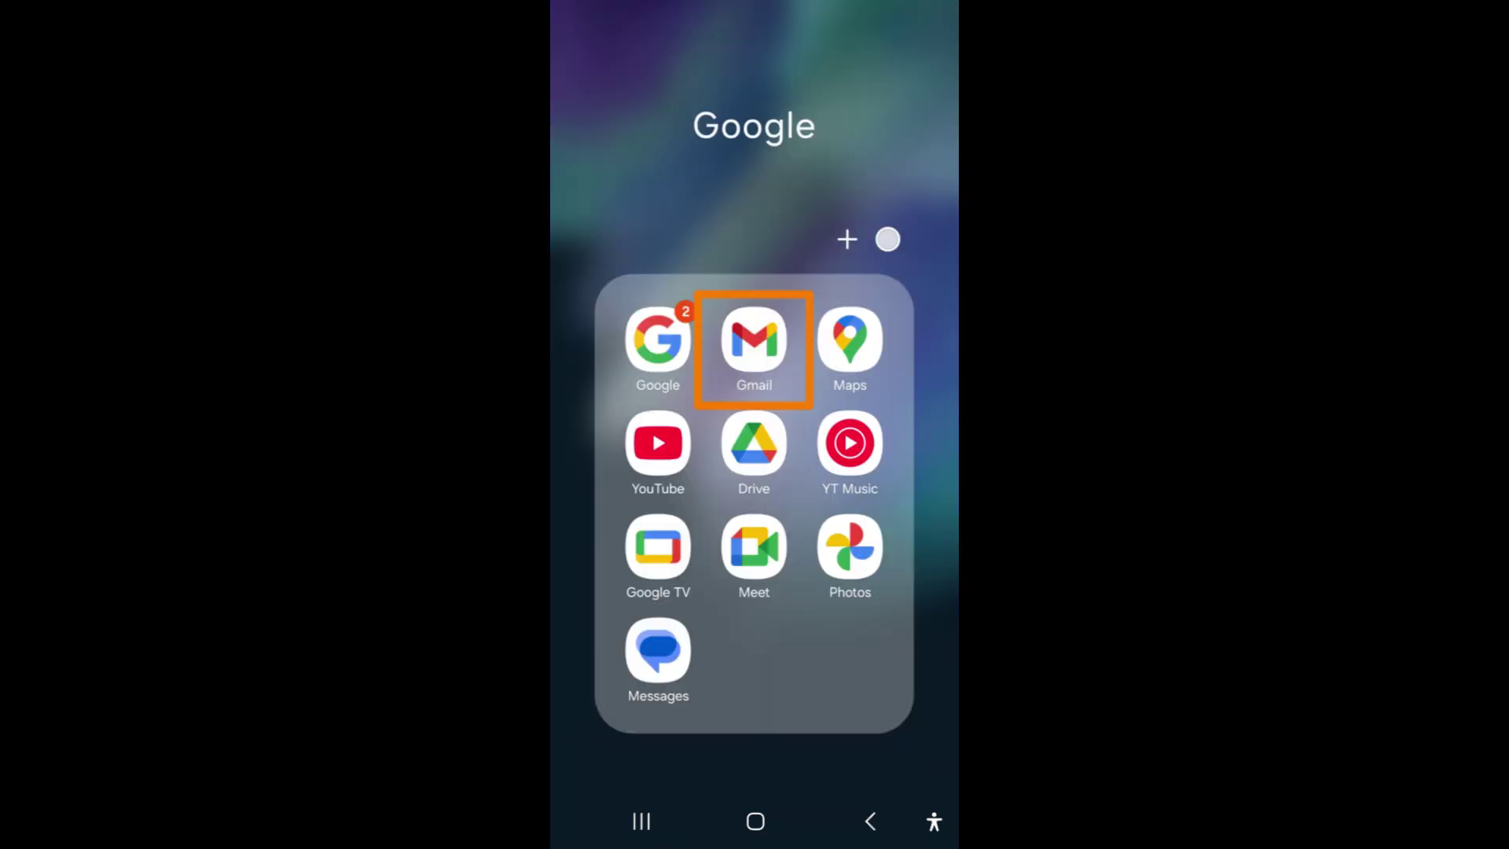
pyautogui.click(754, 341)
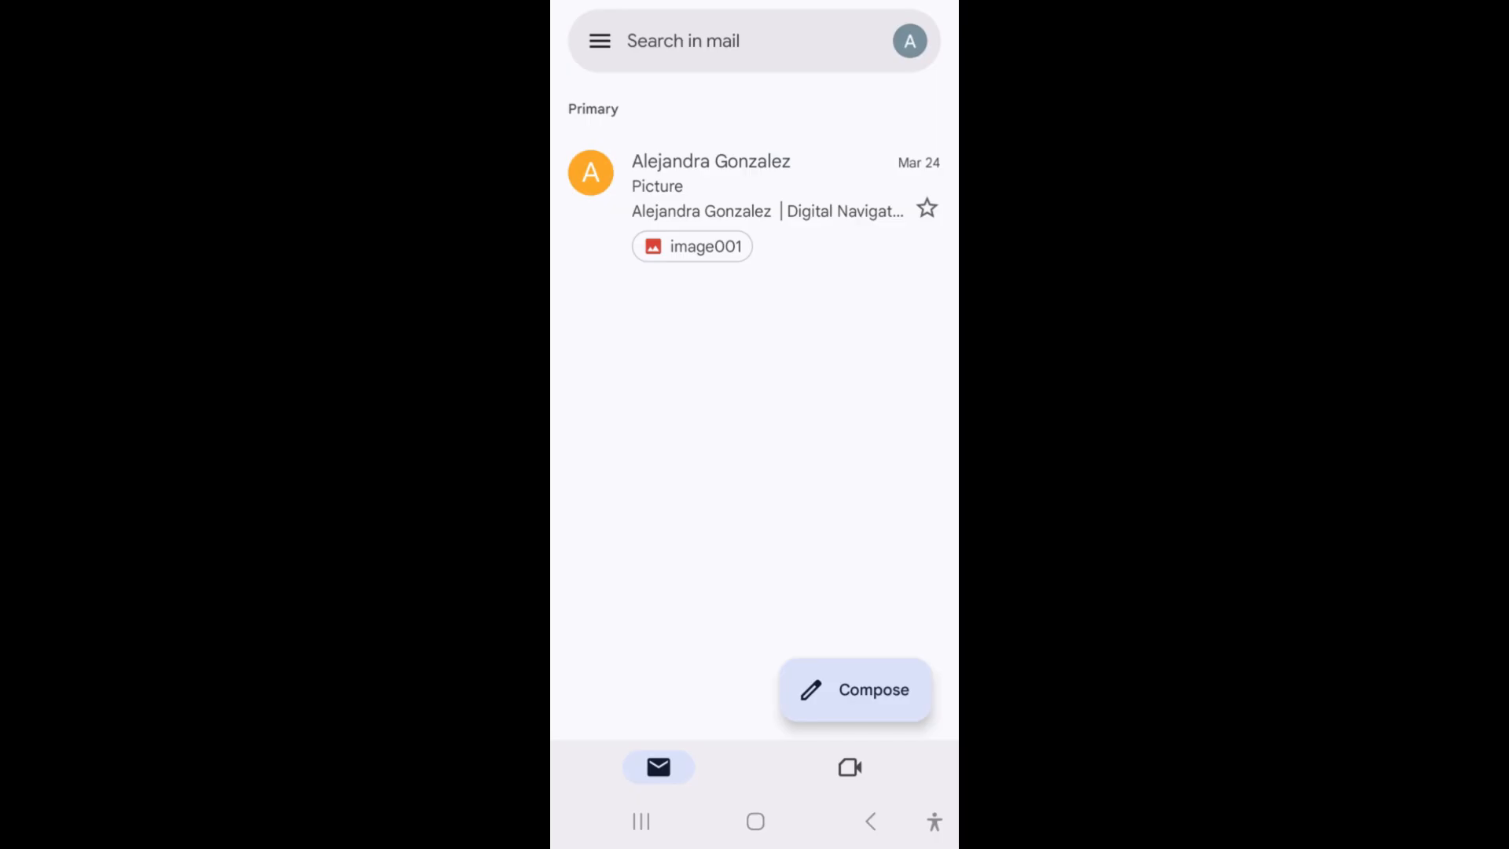
pyautogui.click(710, 186)
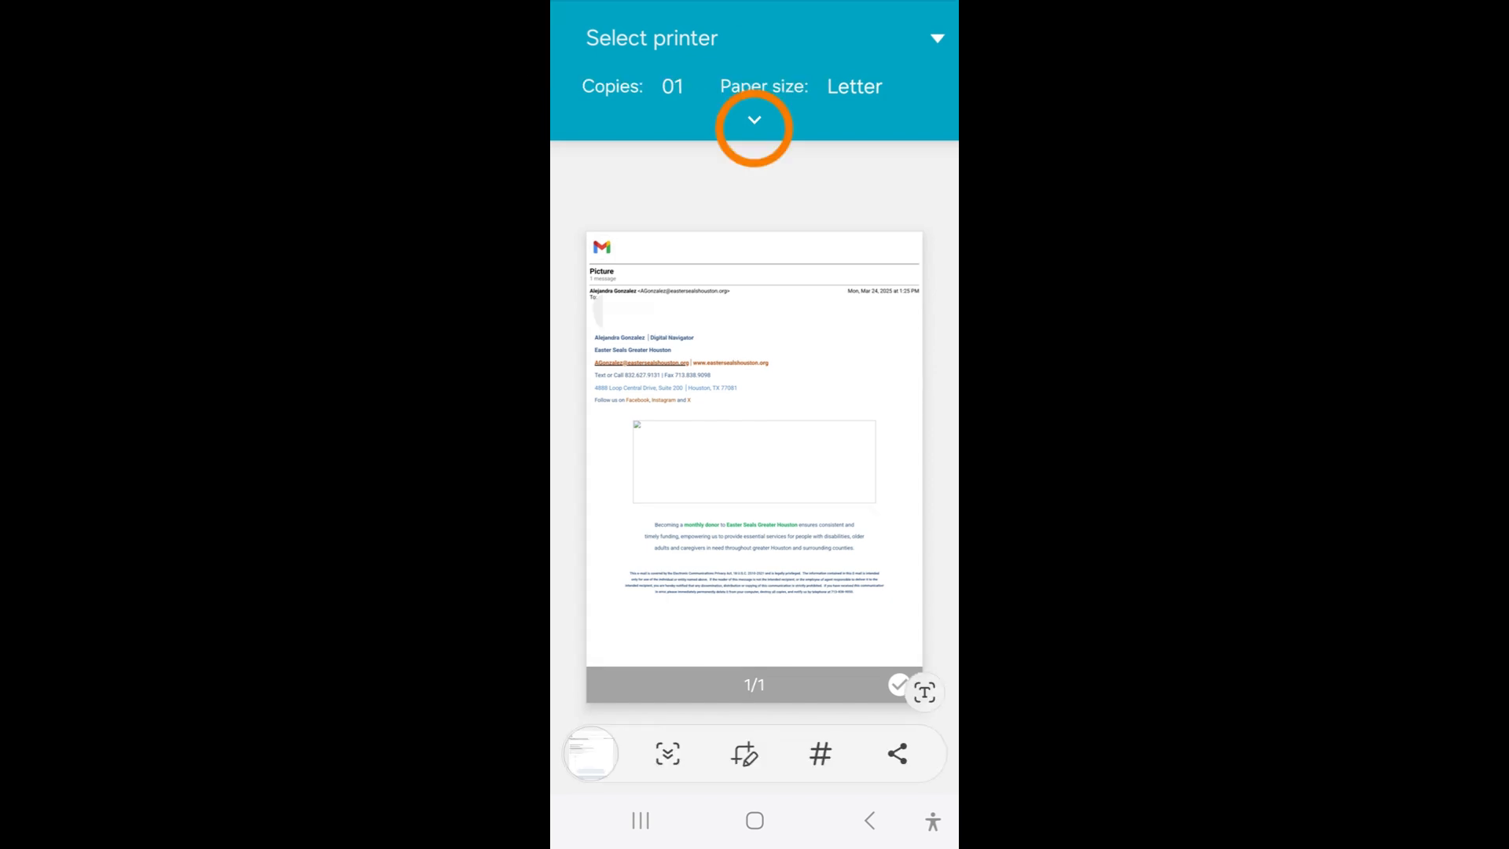
# Expand the print panel to show colour, portrait orientation, single-sided and all pages
pyautogui.click(753, 120)
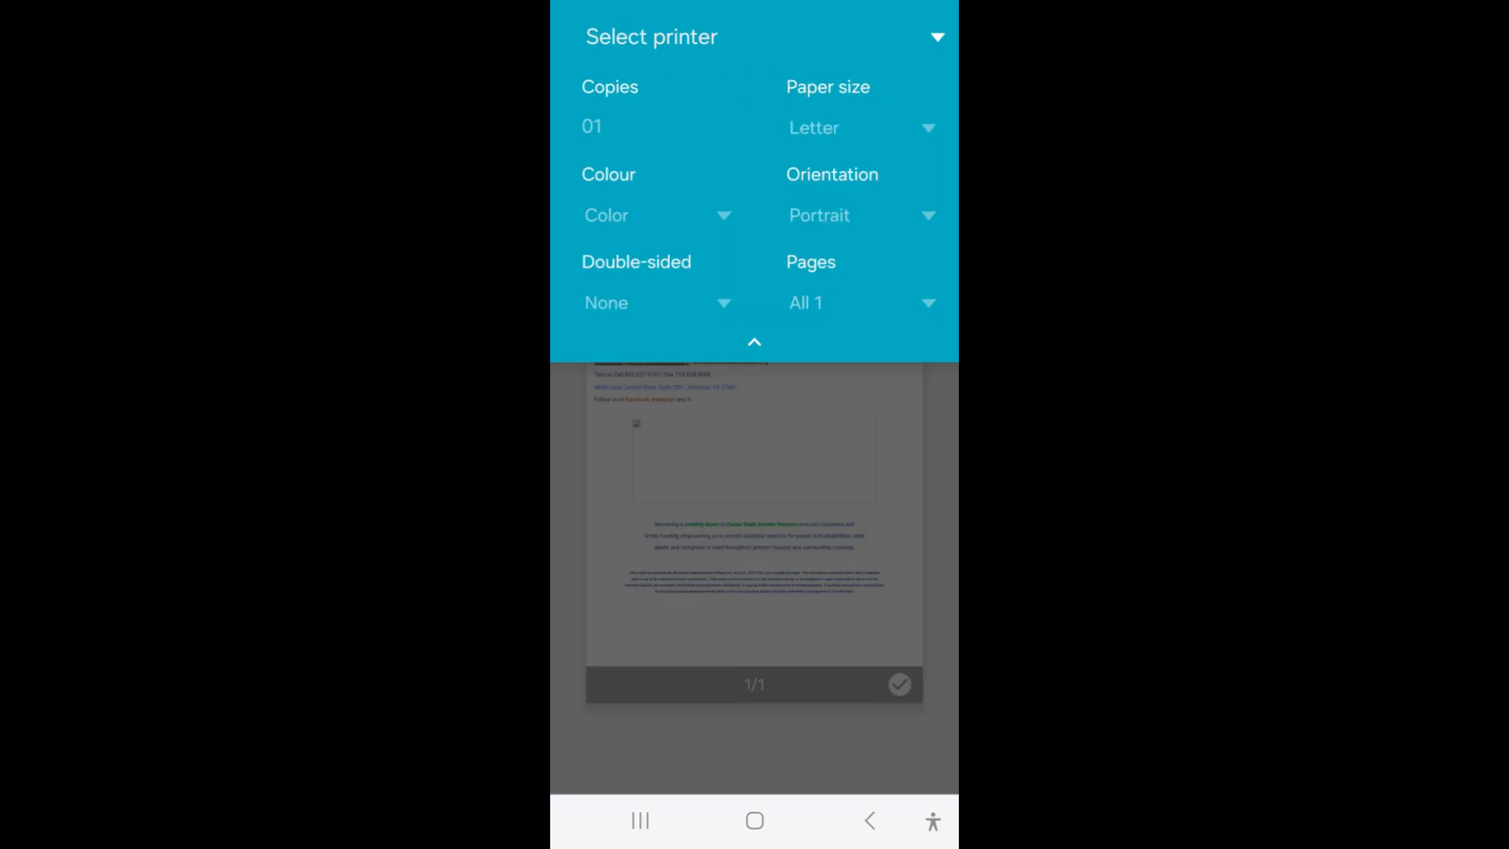